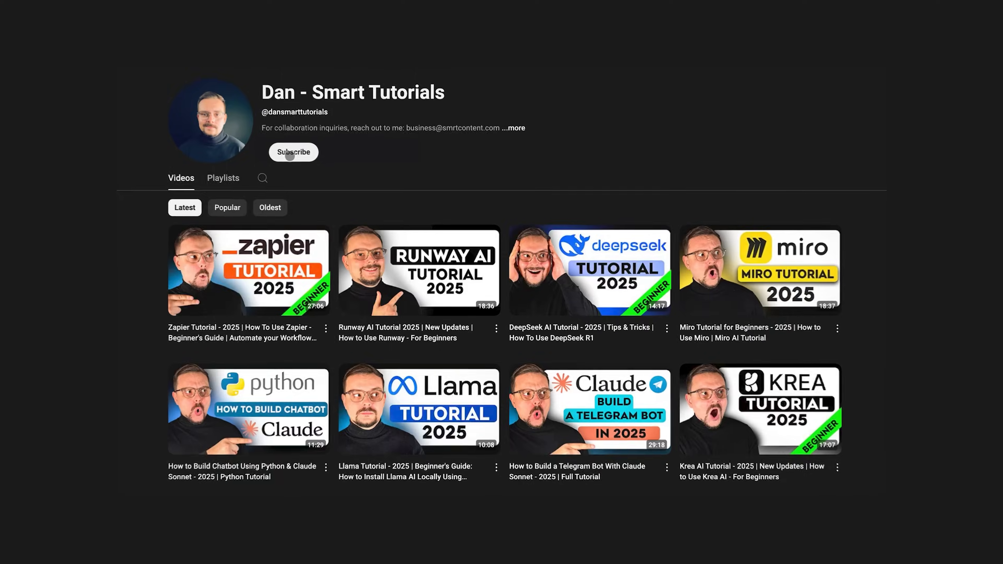
Subscribe to the tutorial creator's channel from its Videos page
click(293, 152)
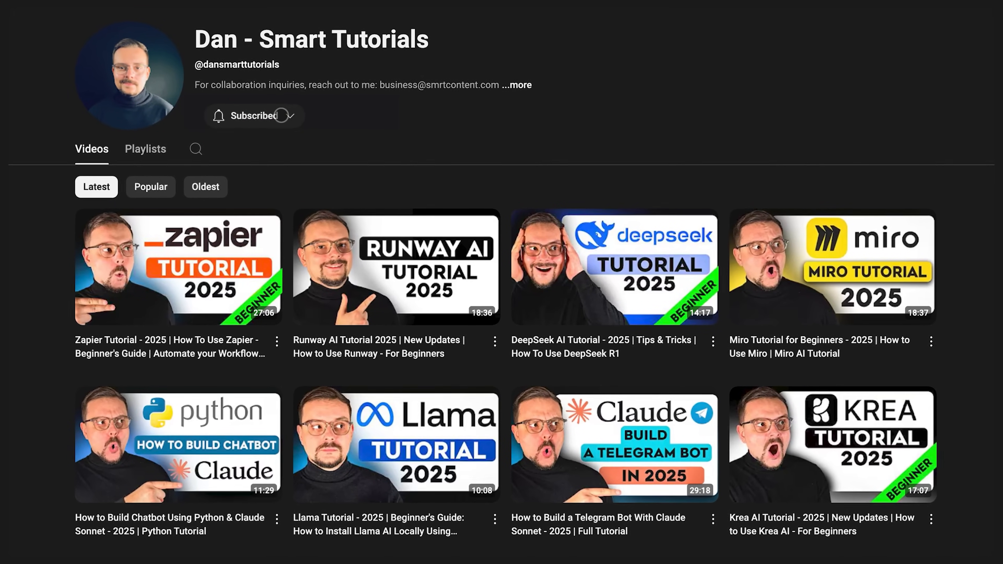